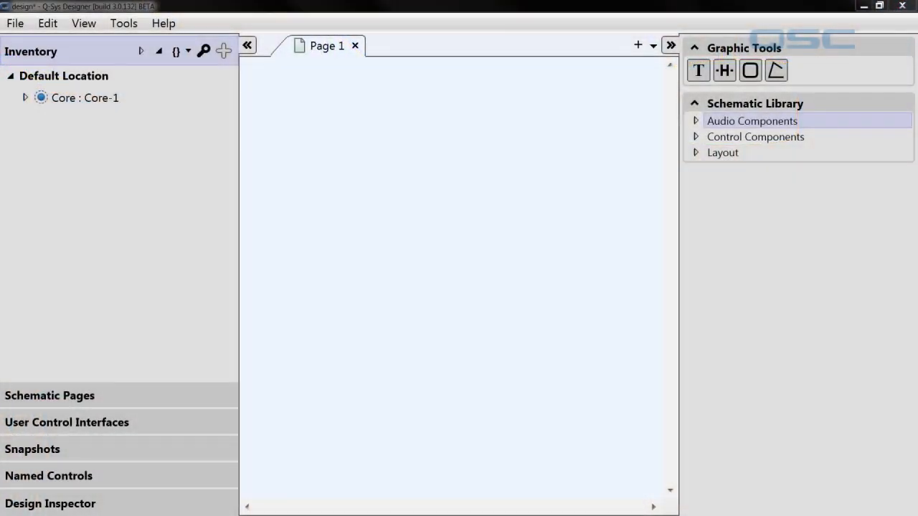
{"action": "mouse_move", "coordinate": [499, 281]}
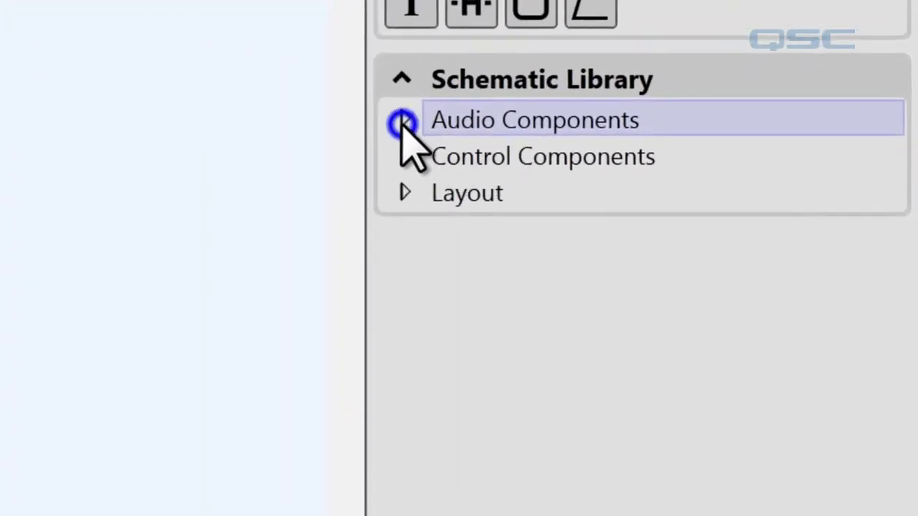
Expand Audio Components in the Schematic Library and drag a component onto the schematic page
{"action": "left_click", "coordinate": [405, 120]}
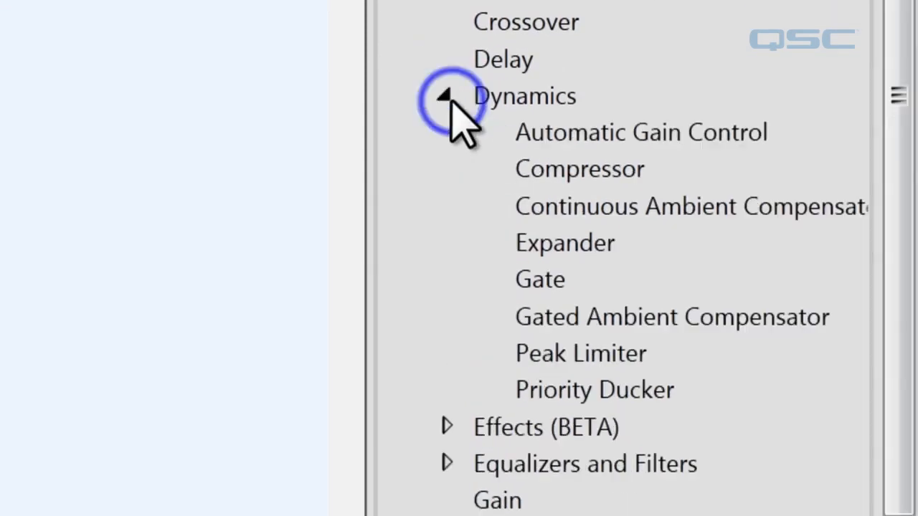
{"action": "left_click_drag", "start_coordinate": [672, 317], "coordinate": [464, 294]}
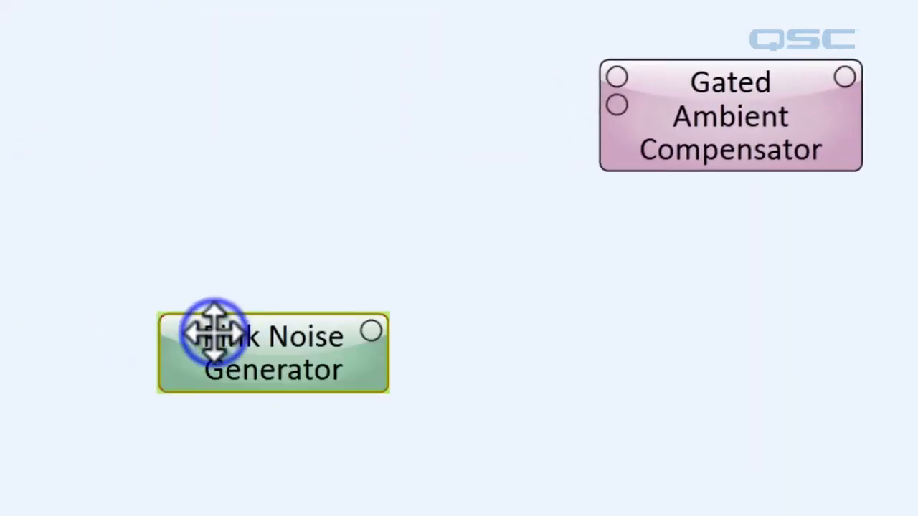
Open a Pink Noise Generator's control panel to bring out its Mute control
{"action": "double_click", "coordinate": [272, 351]}
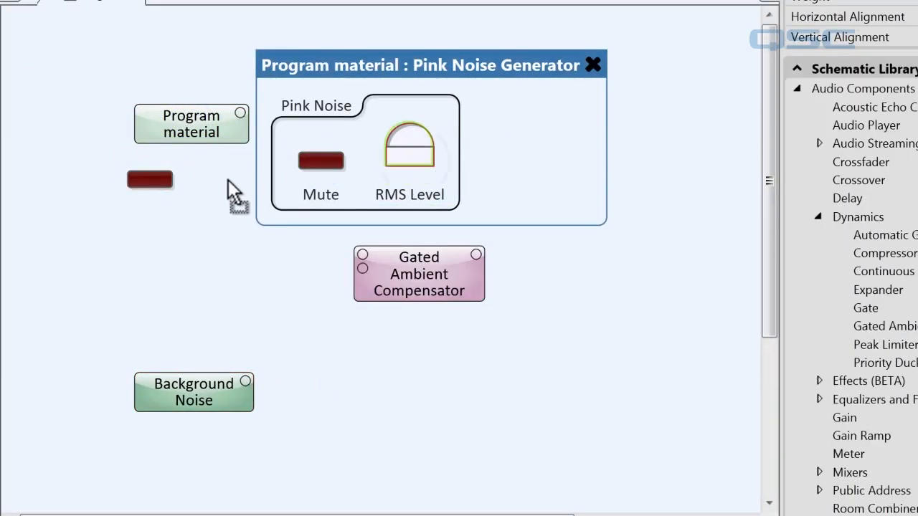
{"action": "left_click", "coordinate": [592, 65]}
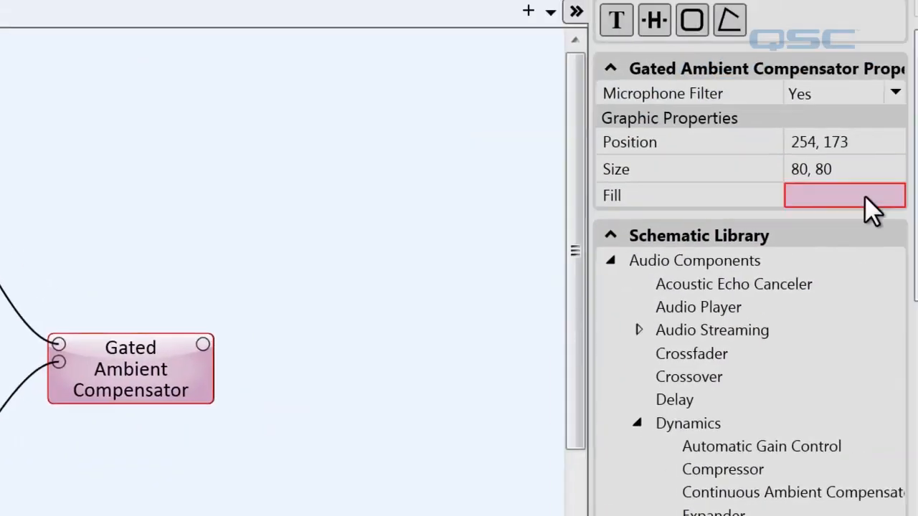
Give the compensator a dark blue fill from the Properties palette, then run the design with F5
{"action": "left_click", "coordinate": [845, 195]}
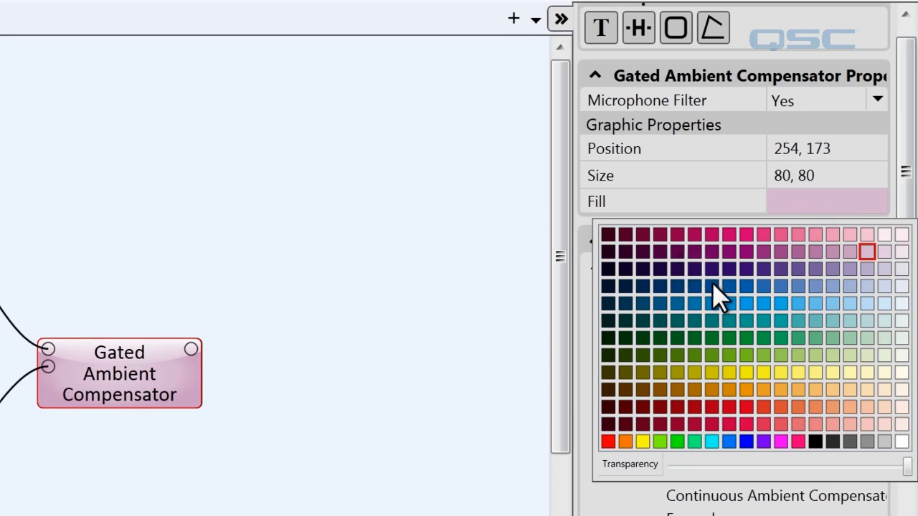
{"action": "left_click", "coordinate": [710, 286]}
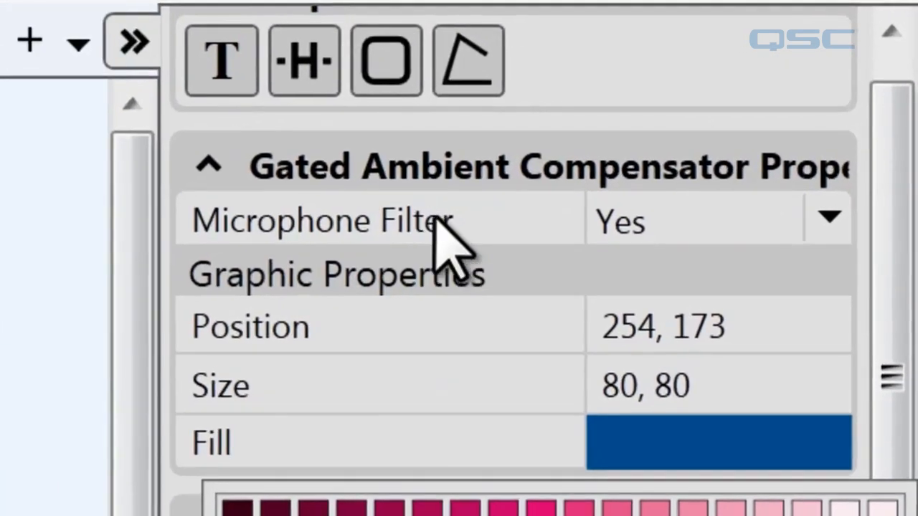
{"action": "mouse_move", "coordinate": [660, 258]}
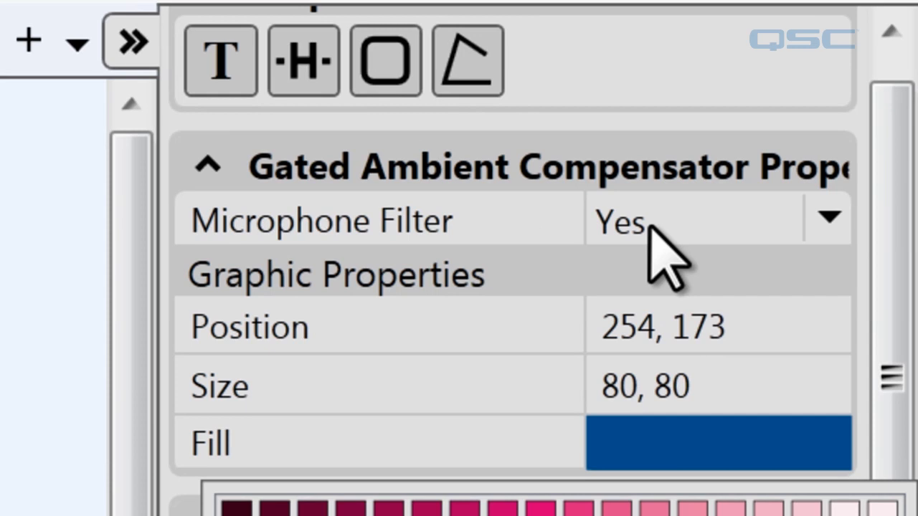
{"action": "mouse_move", "coordinate": [29, 423]}
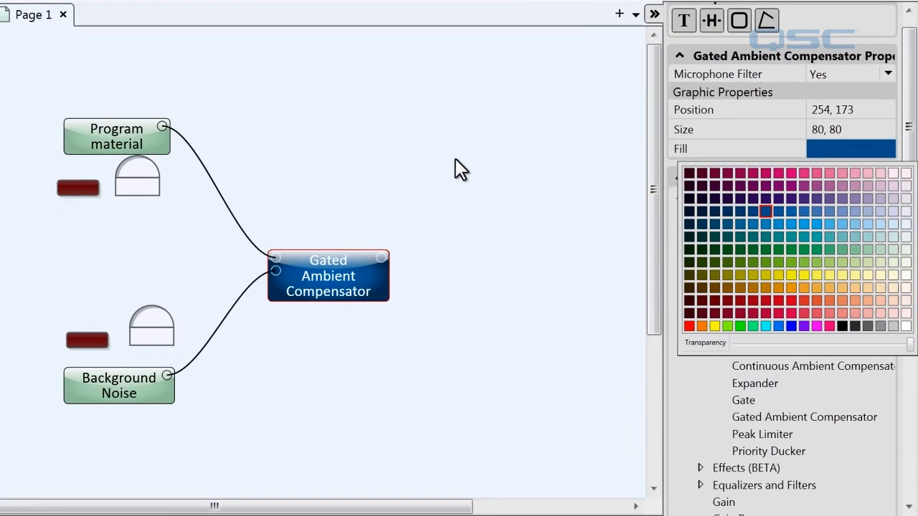
{"action": "key", "text": "f5"}
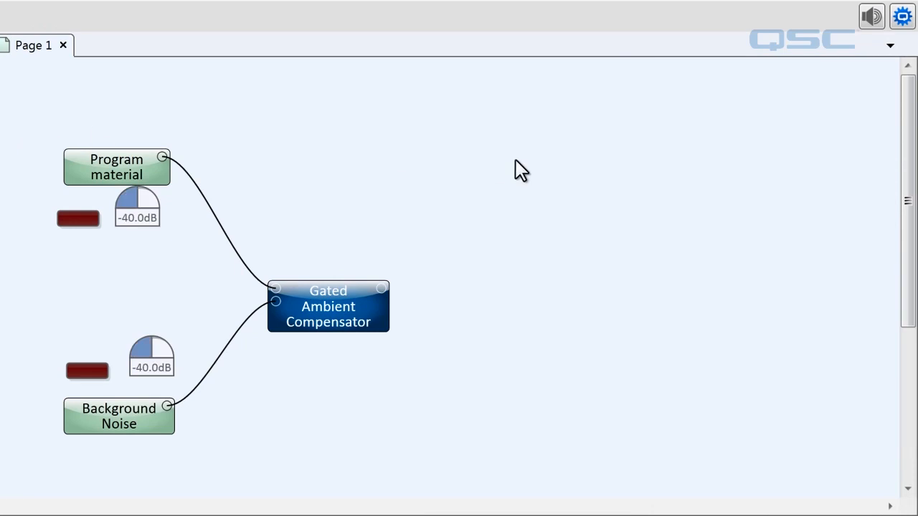
Select the Gated Ambient Compensator and open its control panel with response curve and detector settings
{"action": "left_click", "coordinate": [328, 306]}
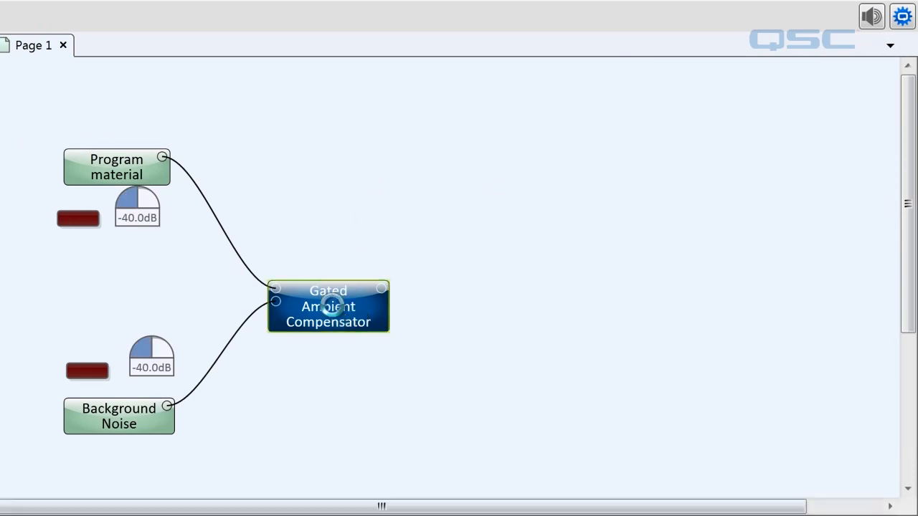
{"action": "double_click", "coordinate": [328, 306]}
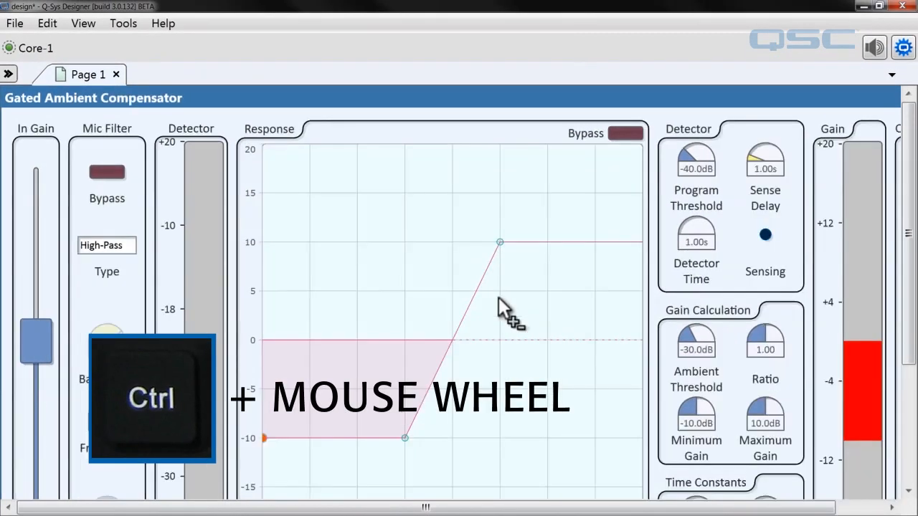
Zoom out and drag the compensator's control panel beside the schematic, with the detector reading -61.6 dB
{"action": "scroll", "scroll_direction": "down", "scroll_amount": 3}
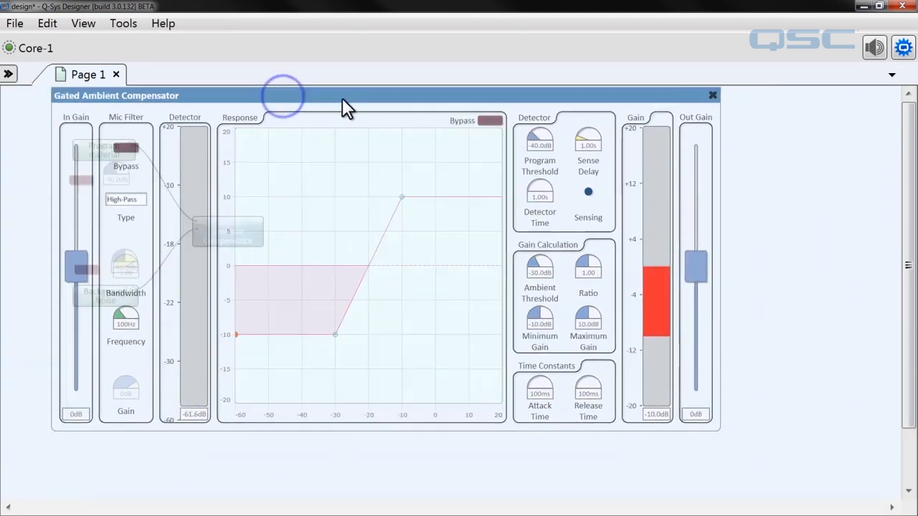
{"action": "left_click_drag", "start_coordinate": [284, 95], "coordinate": [365, 104]}
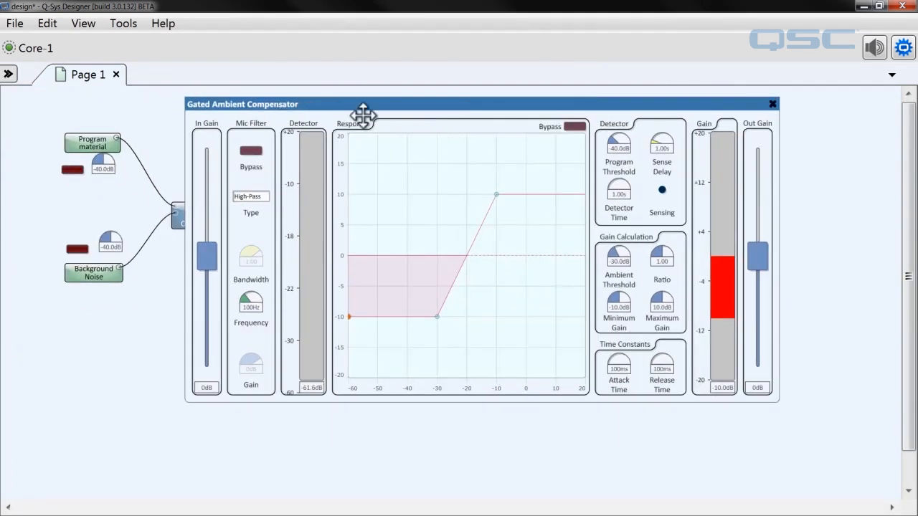
{"action": "left_click_drag", "start_coordinate": [363, 104], "coordinate": [393, 99]}
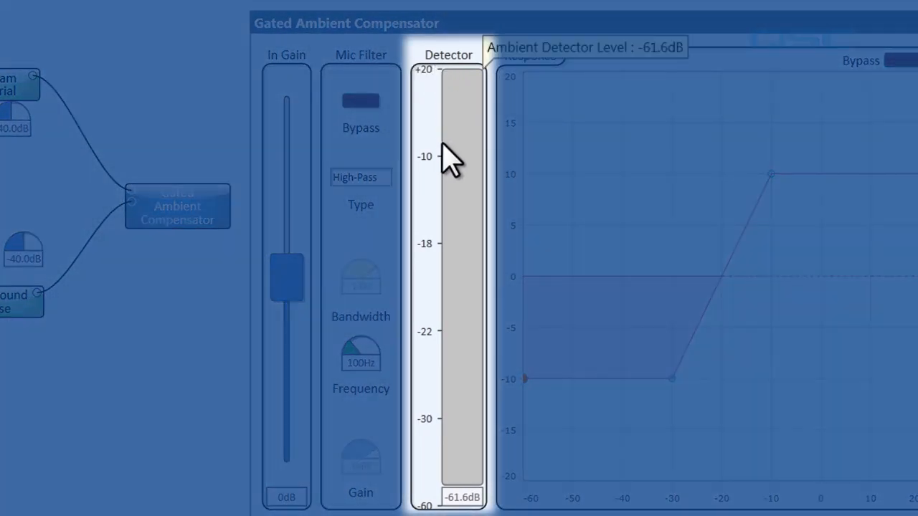
{"action": "mouse_move", "coordinate": [452, 240]}
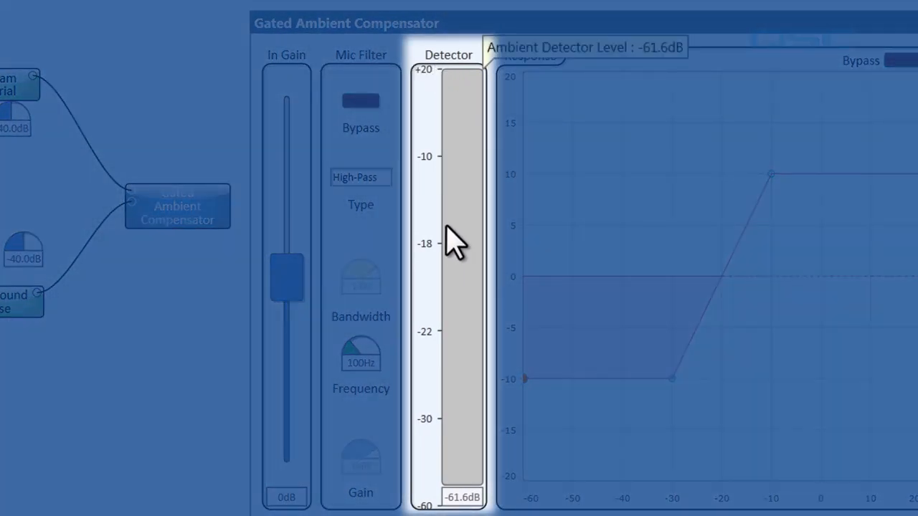
{"action": "mouse_move", "coordinate": [445, 233]}
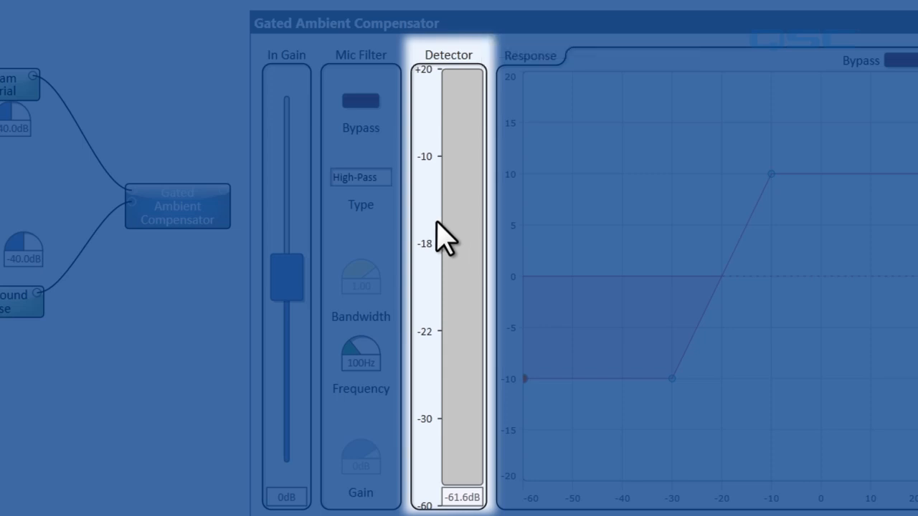
{"action": "mouse_move", "coordinate": [451, 236]}
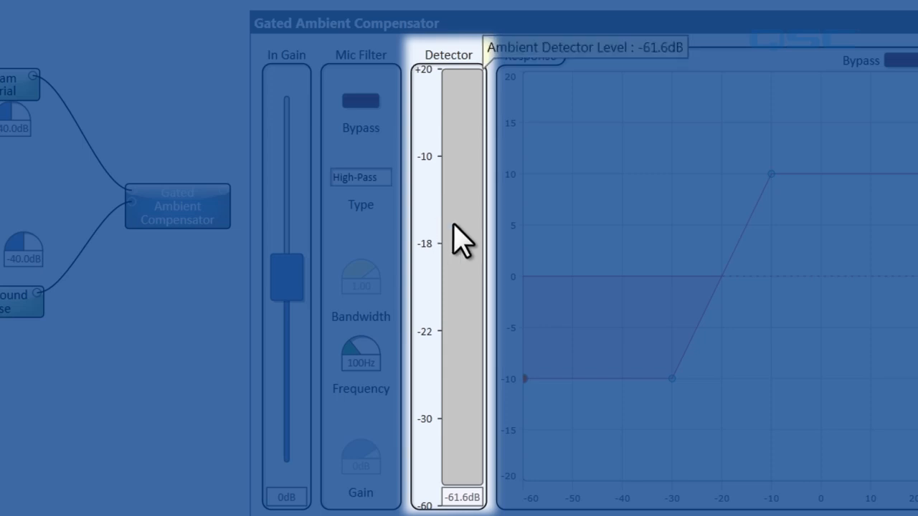